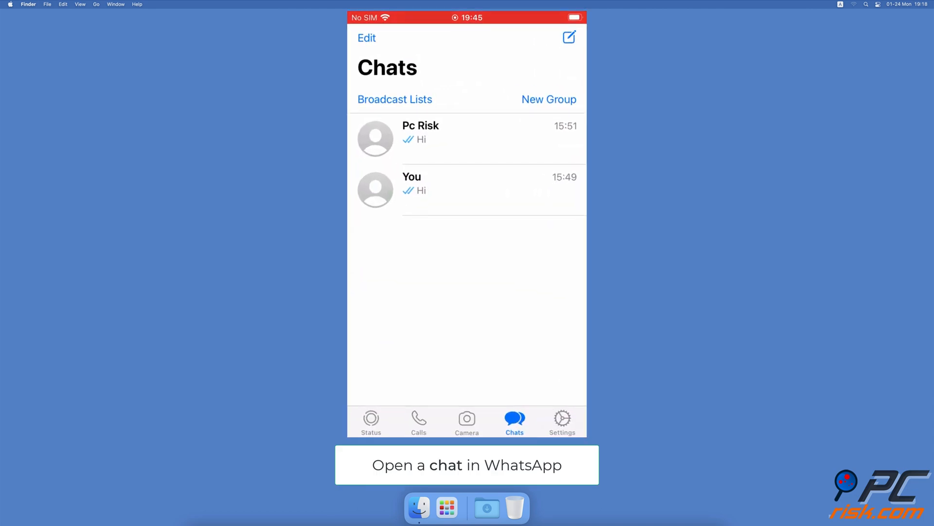
- View the Pc Risk chat's contact details to verify end-to-end encryption
click(421, 137)
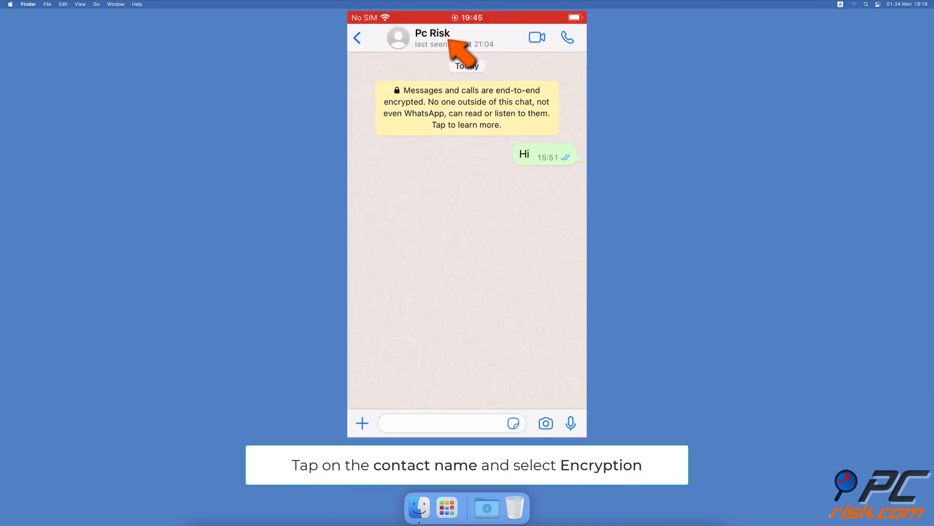
click(433, 33)
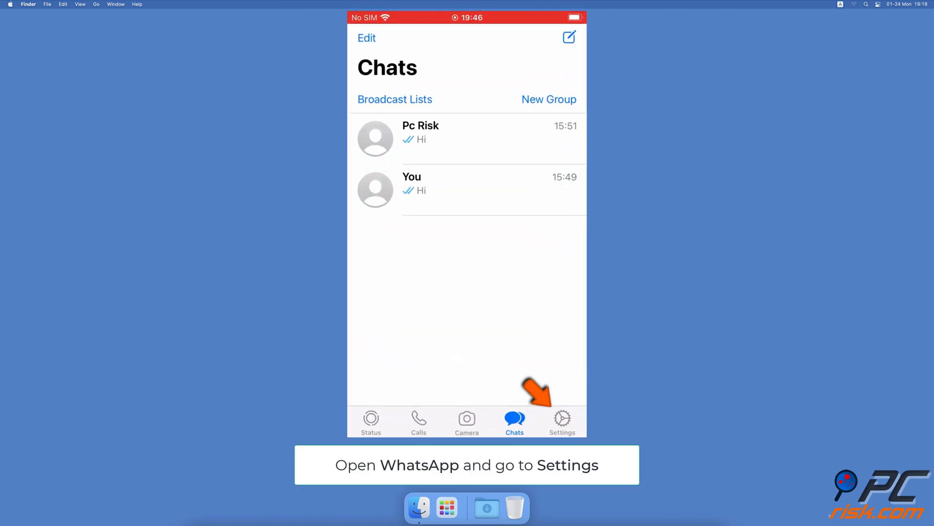
- Turn on Show Security Notifications under Settings > Account > Security
click(561, 420)
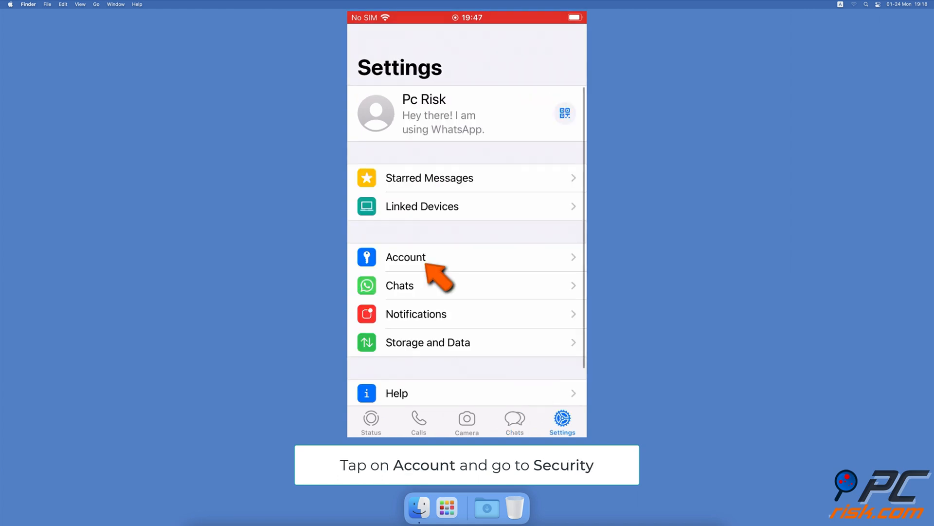
click(406, 257)
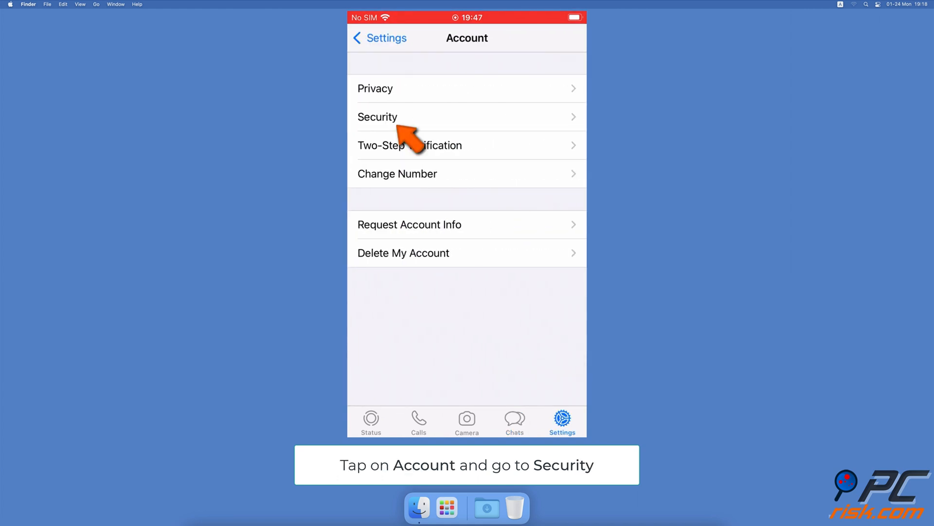
click(378, 117)
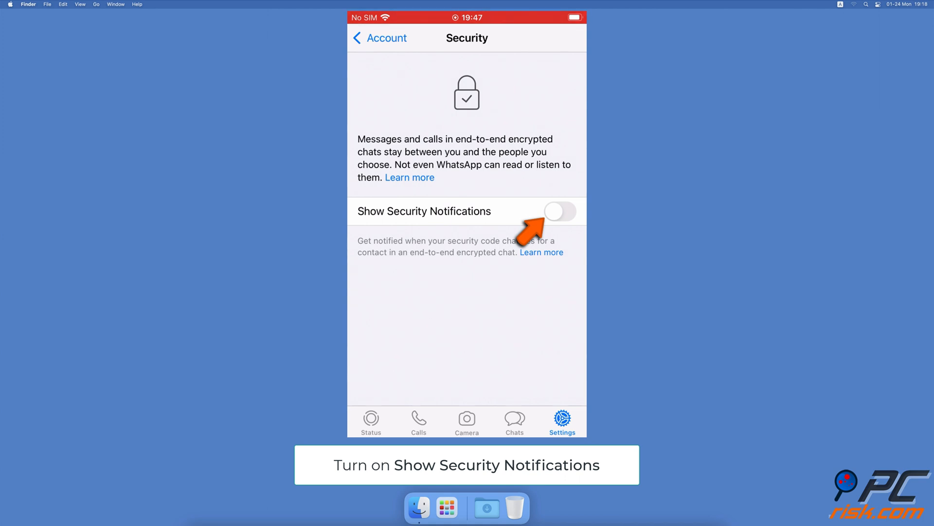
click(559, 211)
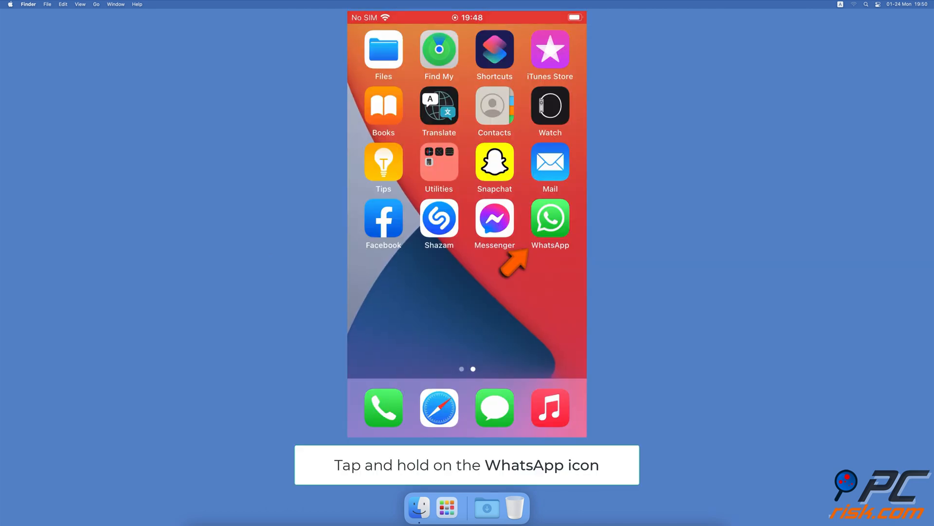
- Delete WhatsApp from the iPhone via Remove App, then begin searching 'w' in the App Store
click(549, 218)
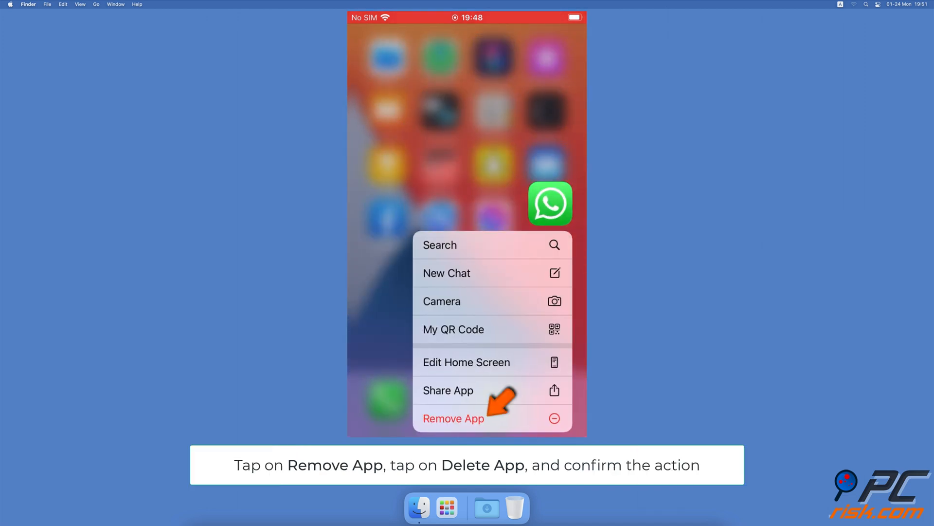
click(454, 418)
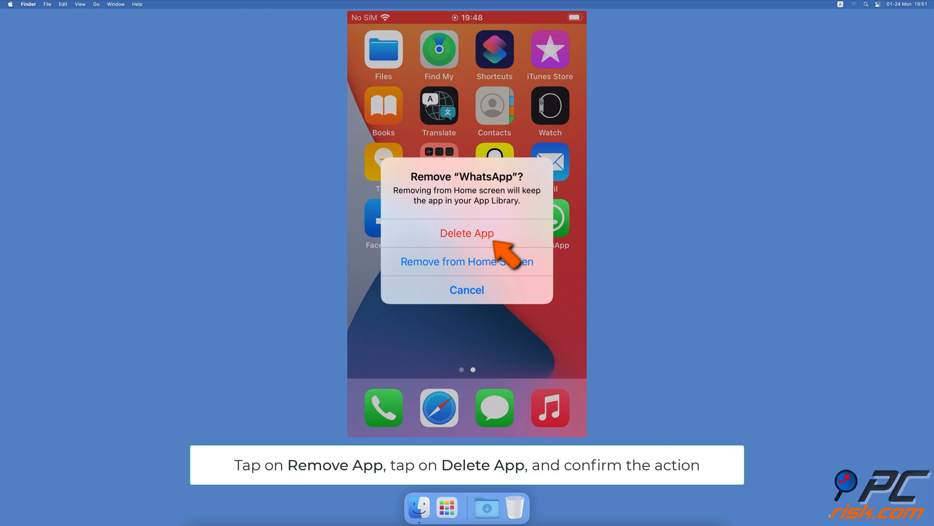
click(466, 233)
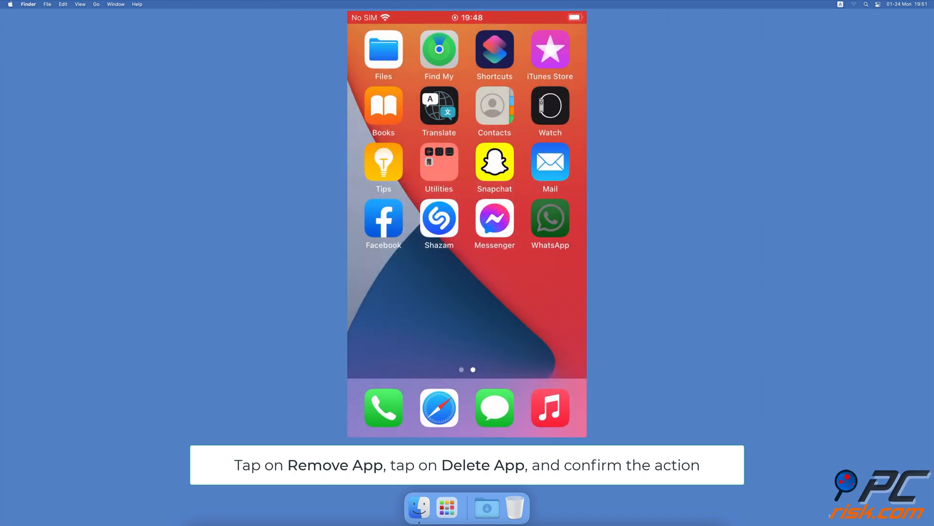
text(whatsapp)
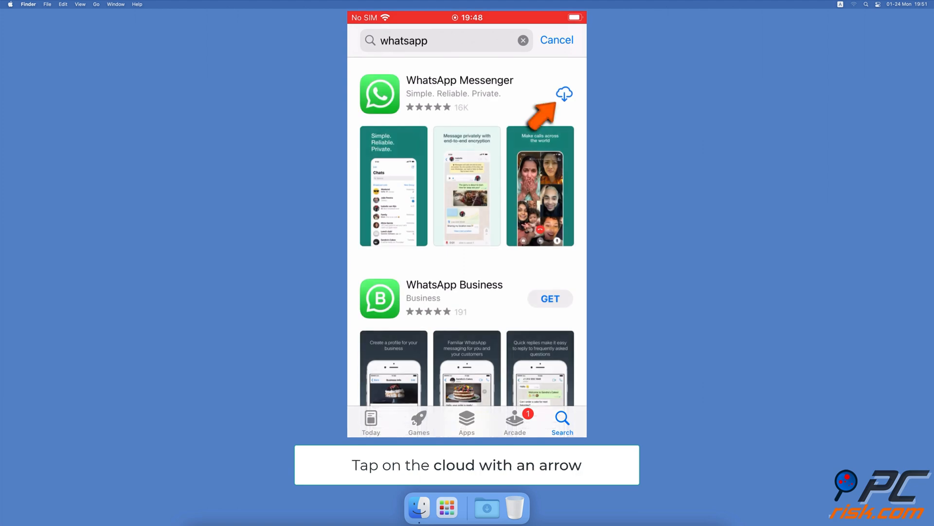
- Re-download WhatsApp Messenger from the App Store search results
click(564, 93)
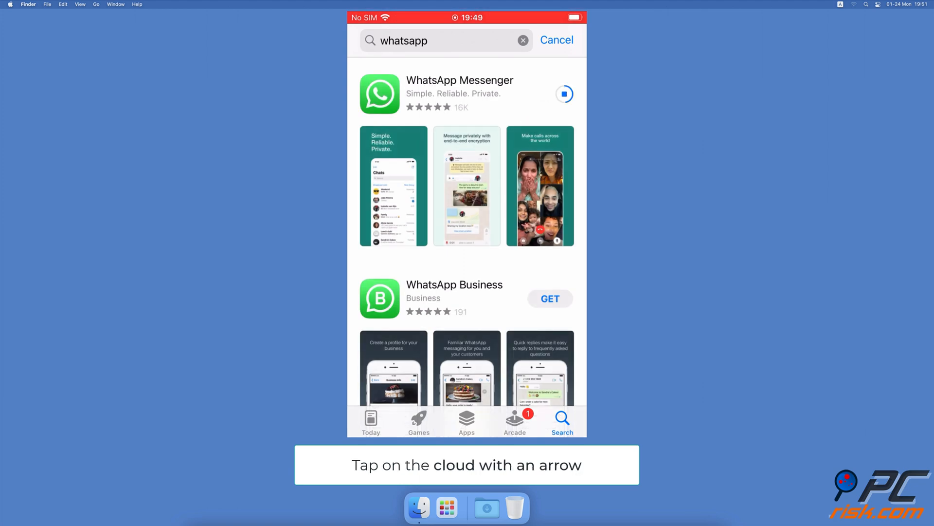
click(564, 94)
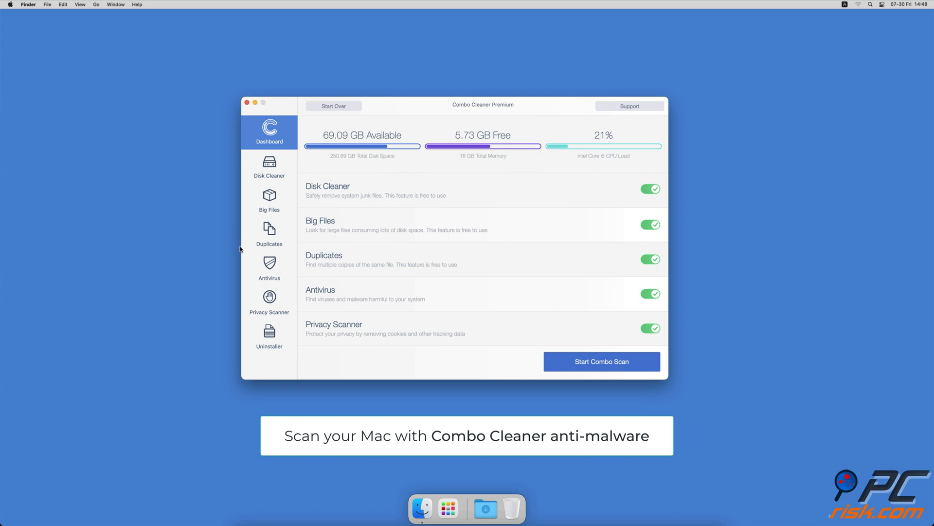
- Run a full malware scan from the Antivirus section
click(269, 269)
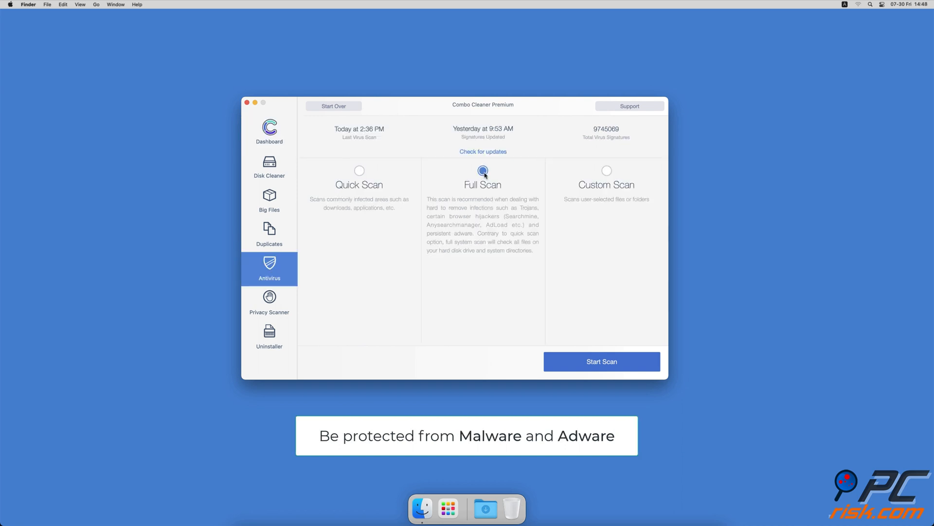
click(602, 361)
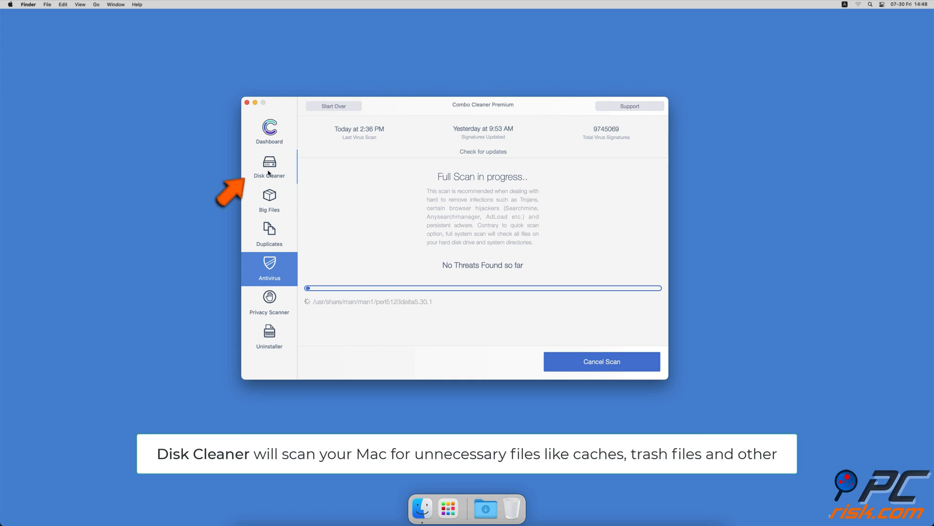
- Remove the 2.7 GB of application caches and logs in Disk Cleaner
click(268, 165)
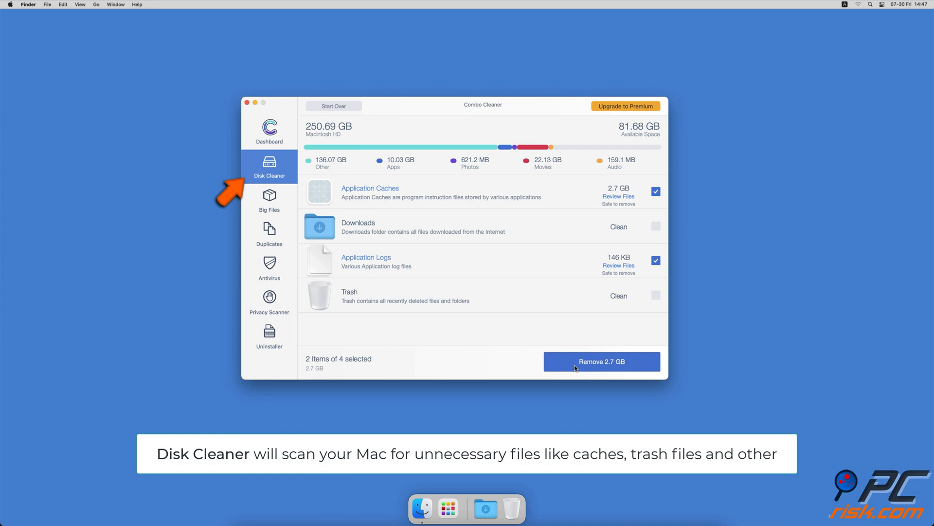
click(601, 361)
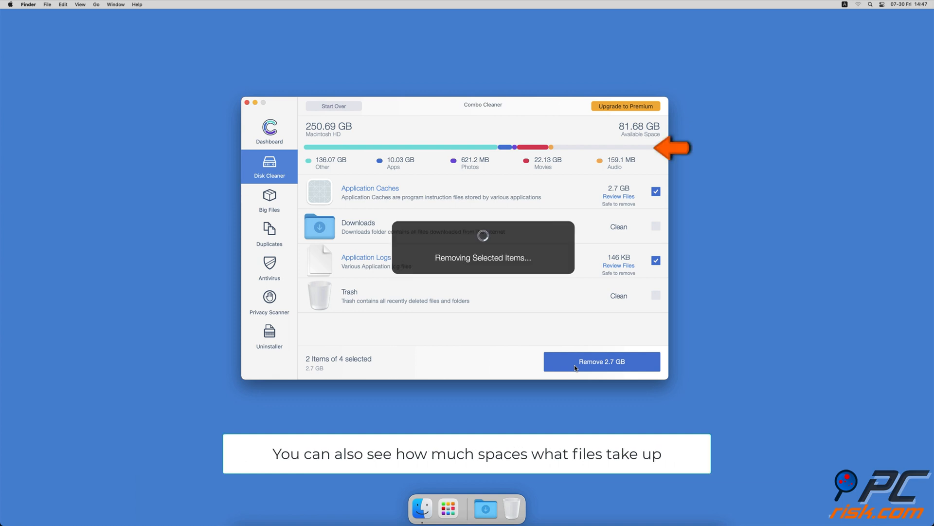
click(601, 361)
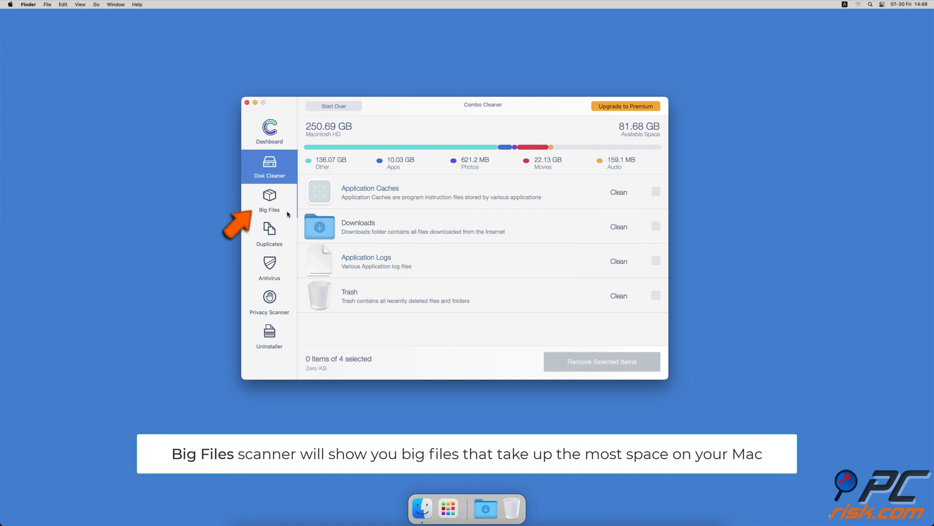
- Scan the home folder for big files and for duplicate files
click(269, 200)
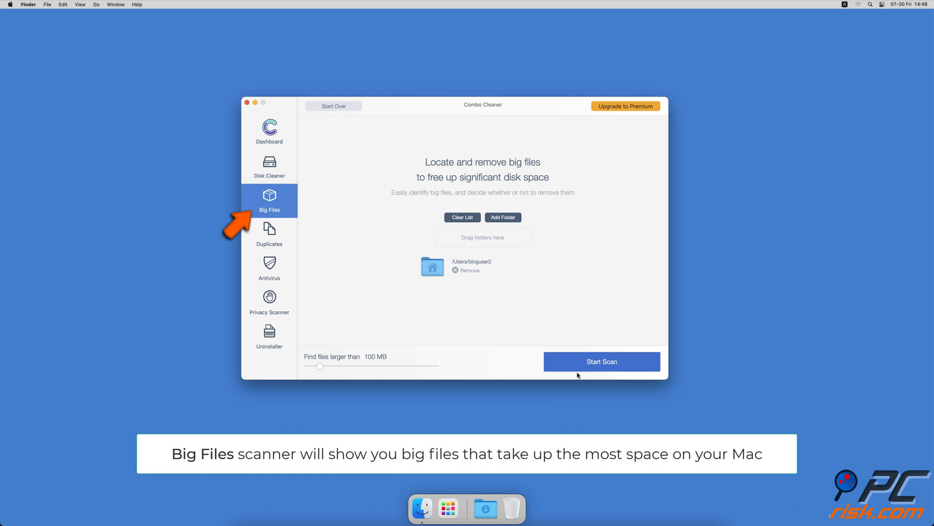
click(602, 362)
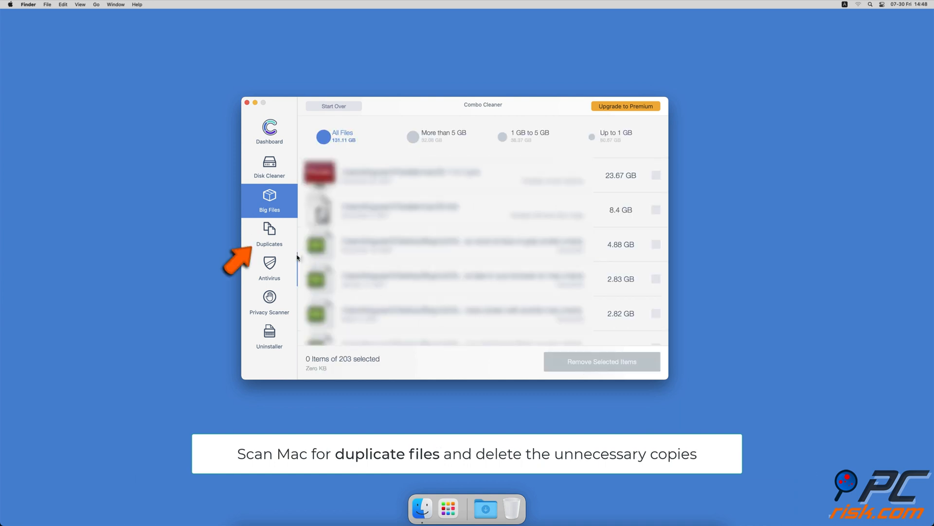
click(270, 234)
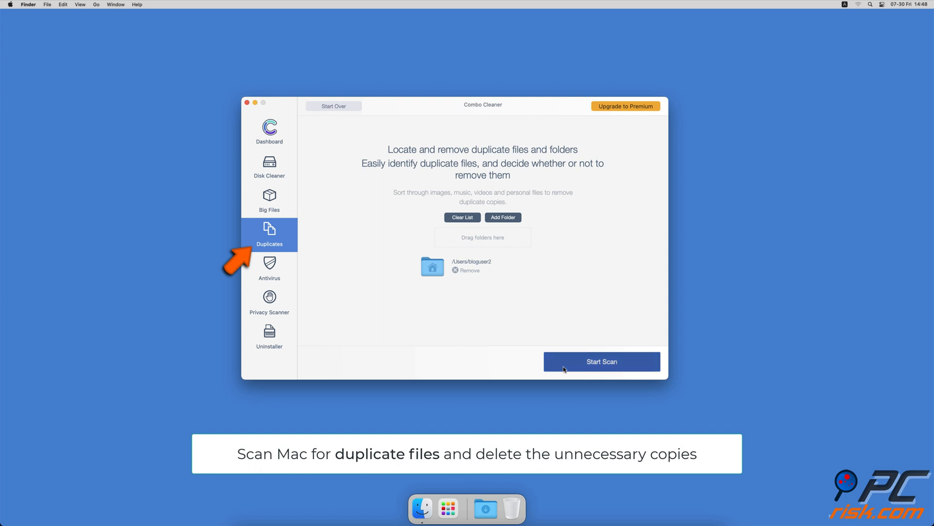
click(601, 361)
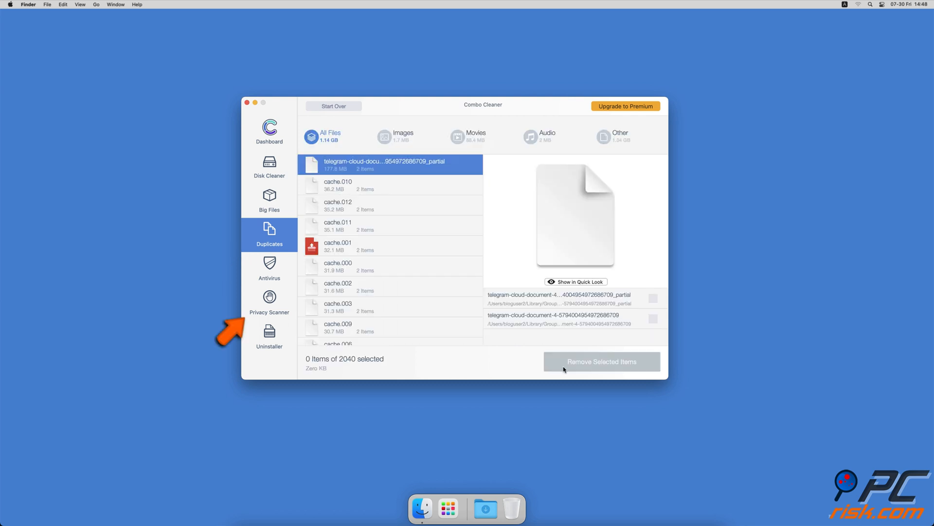
- Run the Privacy Scanner and the Uninstaller scan of apps and leftovers
click(270, 301)
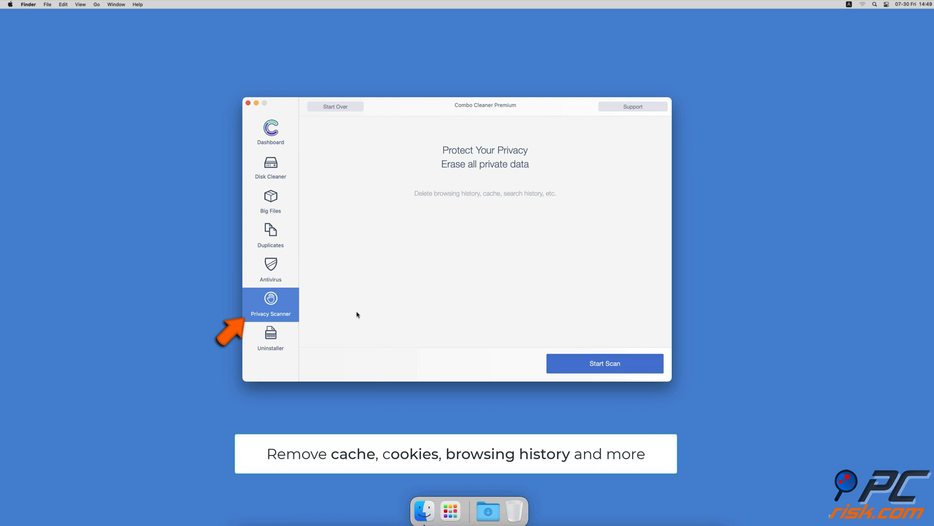
click(605, 363)
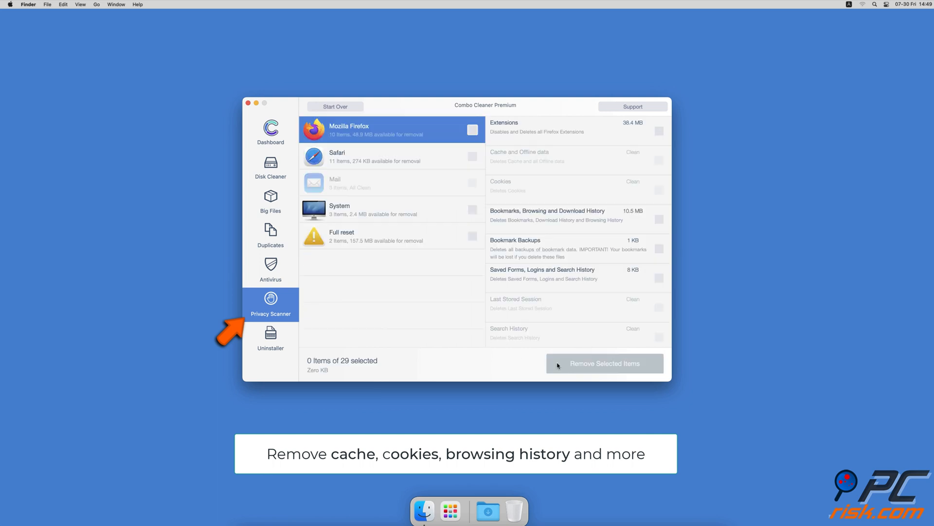
click(270, 337)
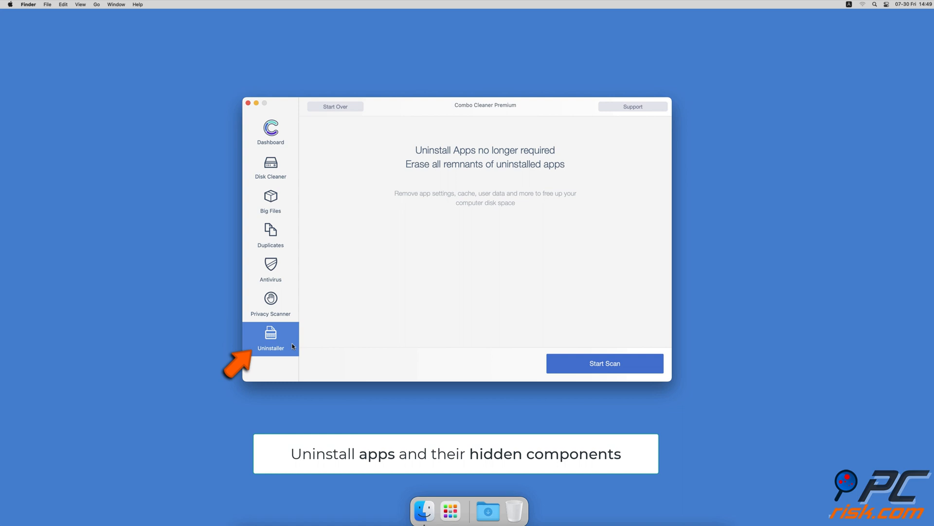
mouse_move(554, 364)
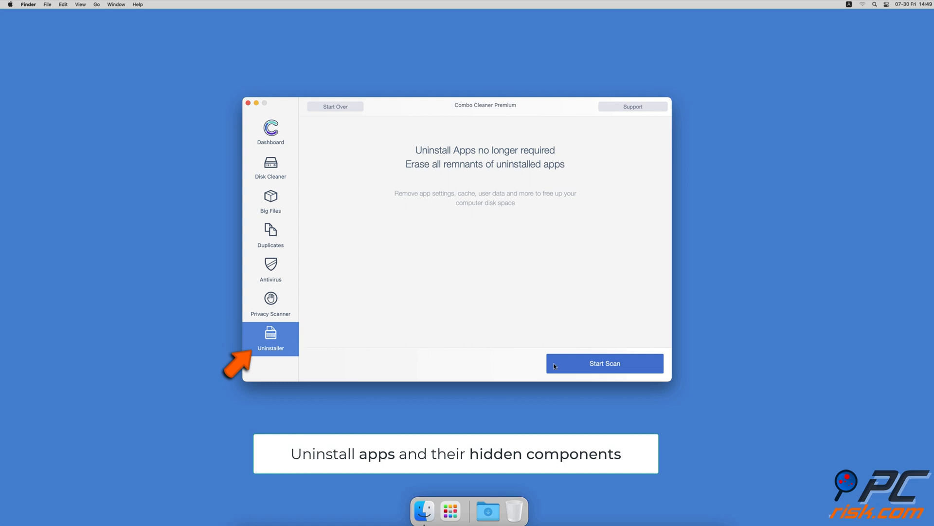
click(604, 363)
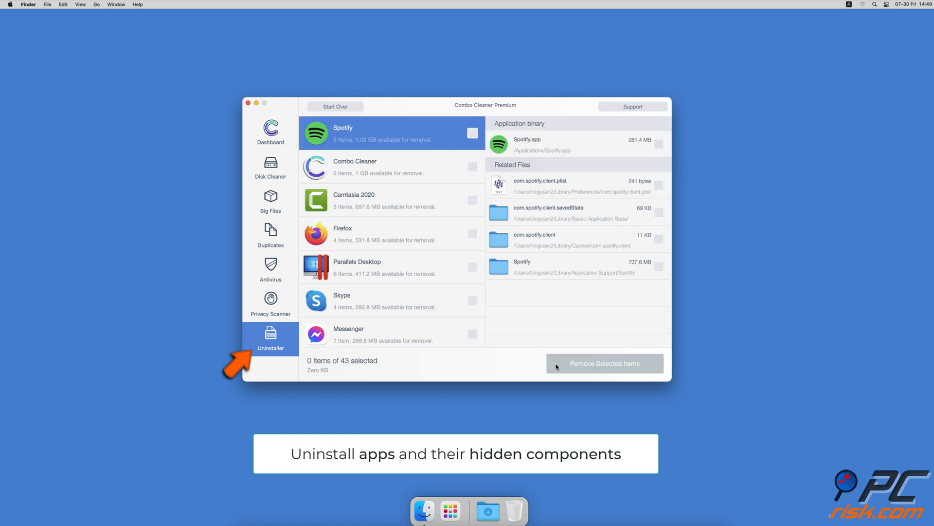
- Return to the Combo Cleaner dashboard as the thank-you outro plays
click(269, 132)
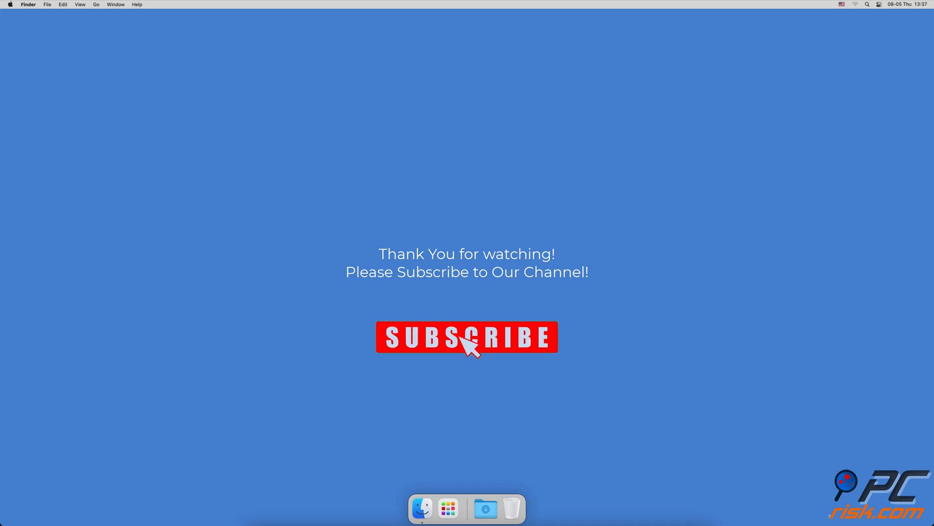
click(467, 337)
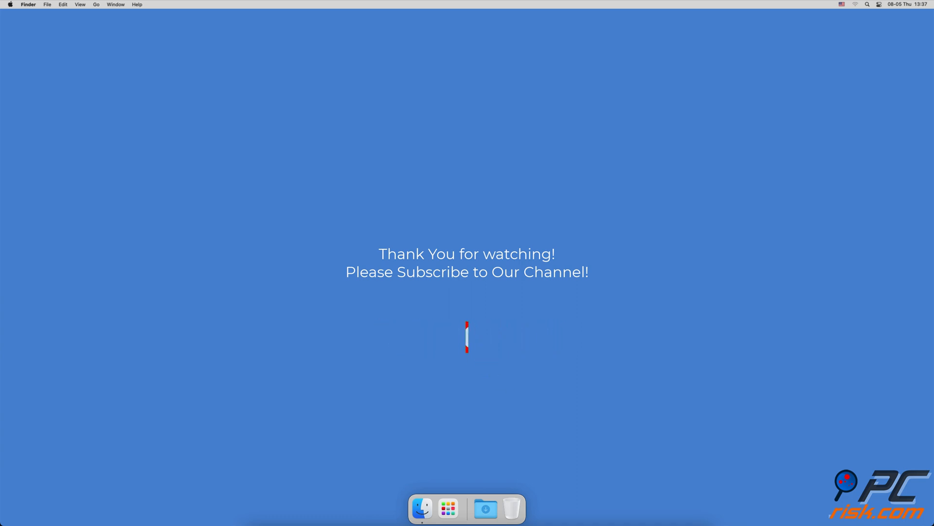